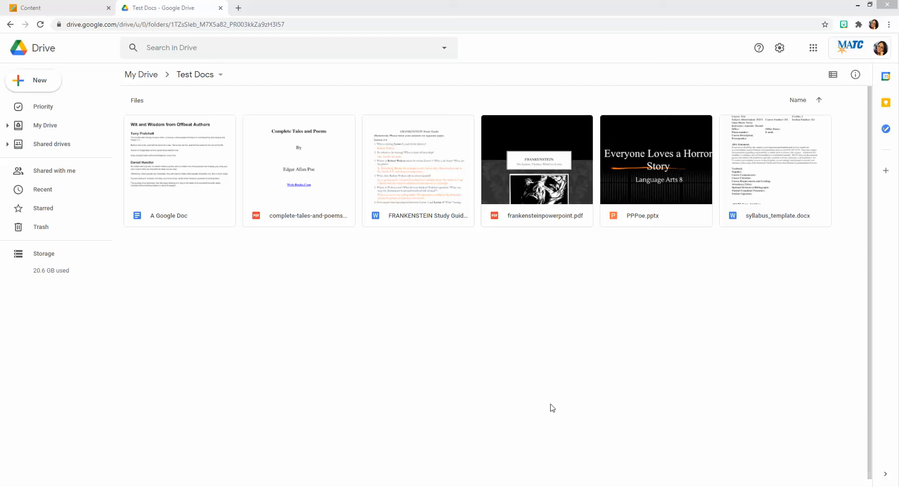
{"action": "mouse_move", "coordinate": [524, 377]}
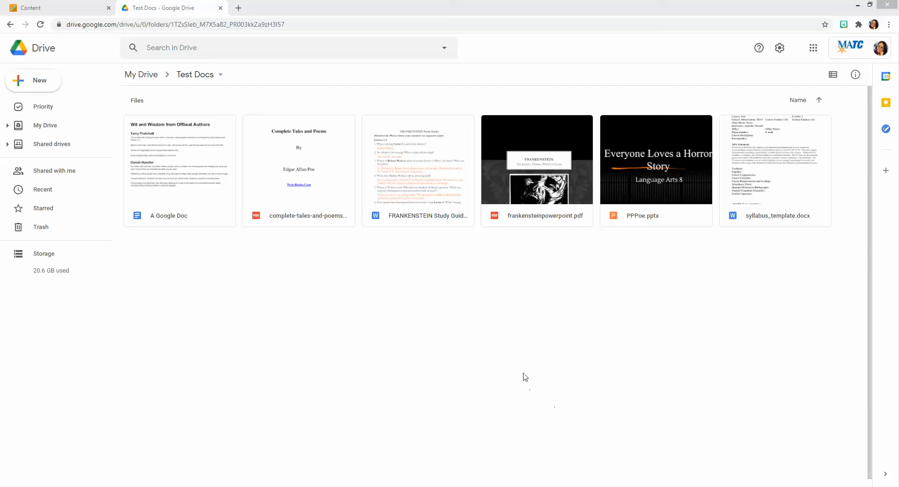
{"action": "mouse_move", "coordinate": [464, 347]}
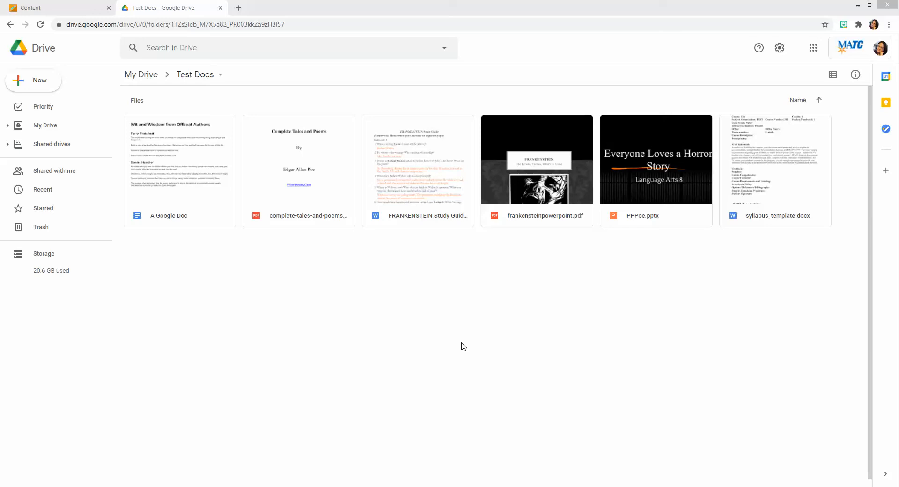
{"action": "mouse_move", "coordinate": [469, 329]}
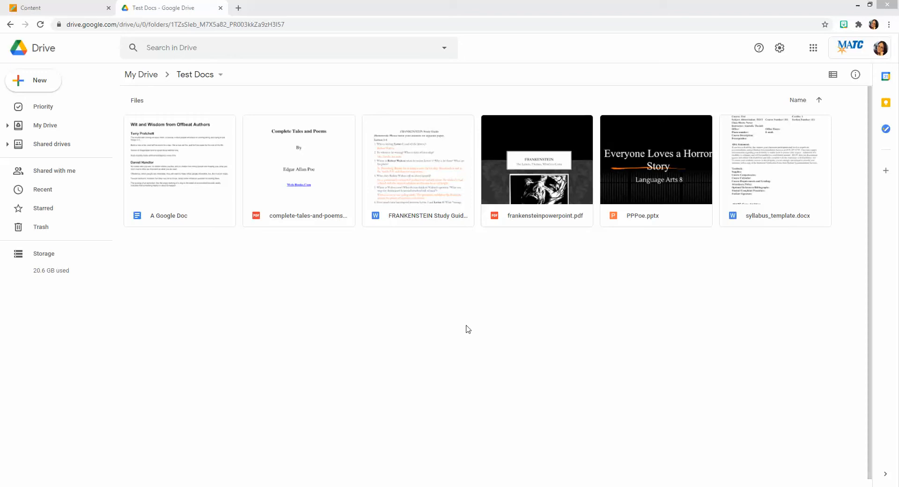
{"action": "mouse_move", "coordinate": [429, 292]}
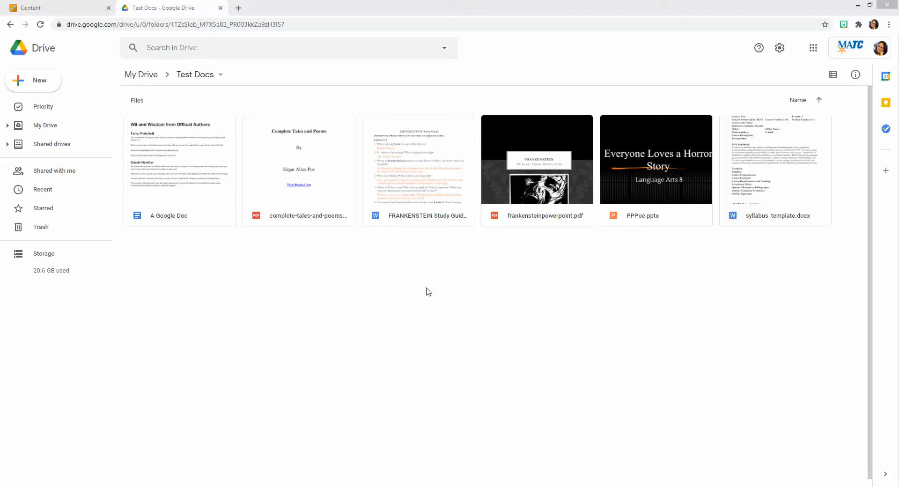
{"action": "mouse_move", "coordinate": [422, 295]}
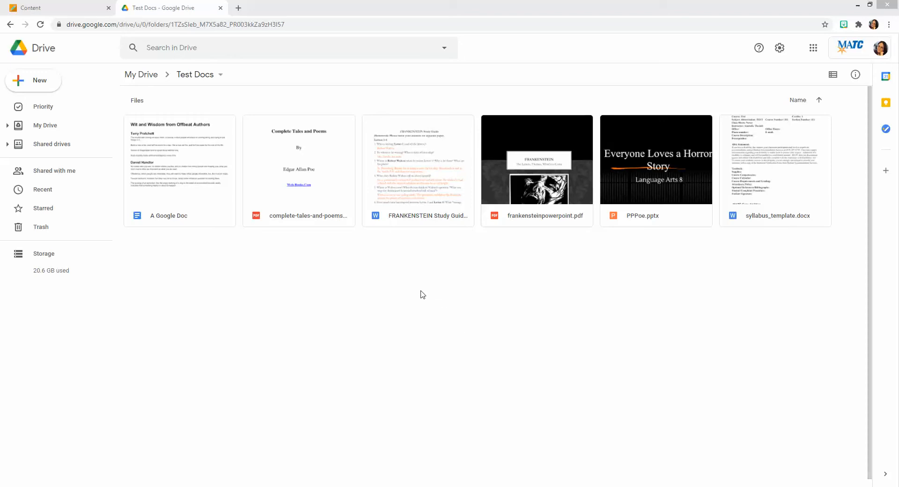
{"action": "mouse_move", "coordinate": [410, 198]}
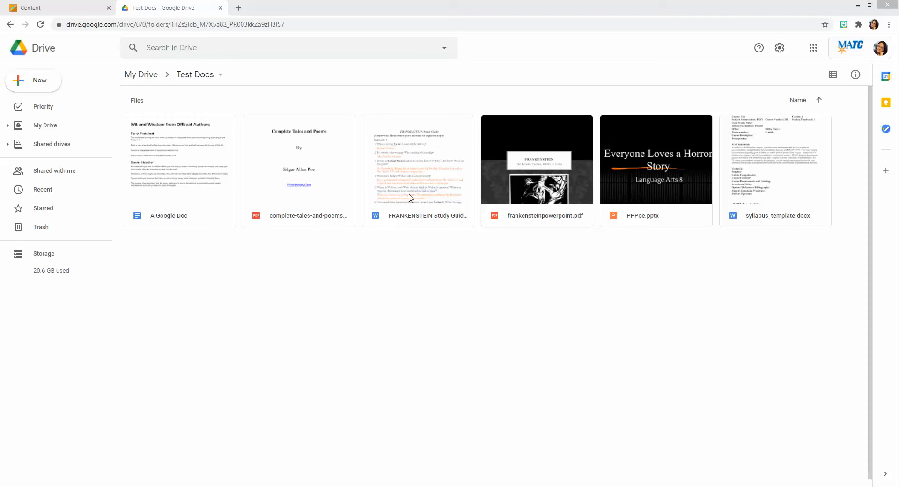
{"action": "mouse_move", "coordinate": [422, 149]}
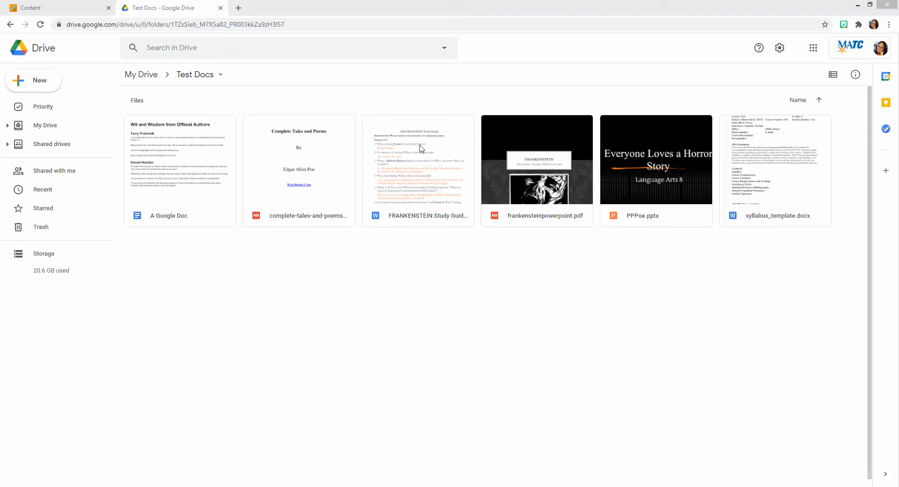
{"action": "mouse_move", "coordinate": [399, 199]}
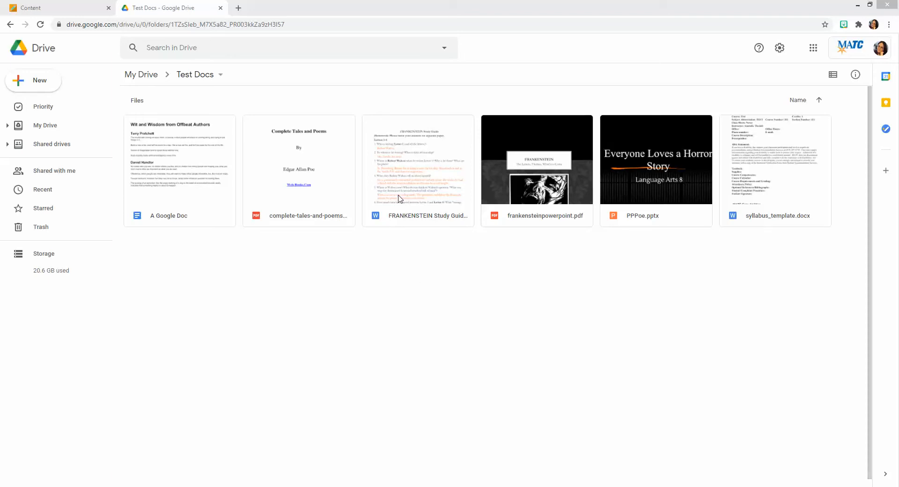
{"action": "mouse_move", "coordinate": [425, 152]}
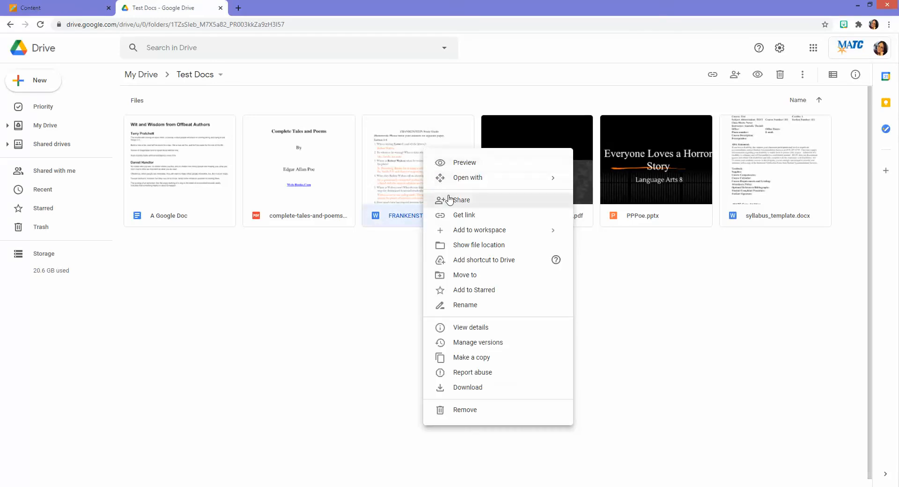
Review the Frankenstein study guide's sharing settings so viewers get no download, print or copy option
{"action": "left_click", "coordinate": [461, 201]}
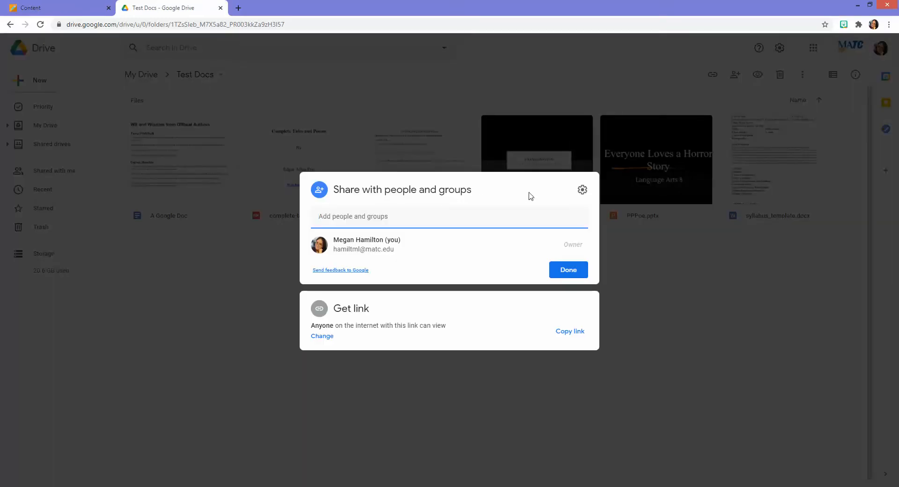
{"action": "mouse_move", "coordinate": [582, 190]}
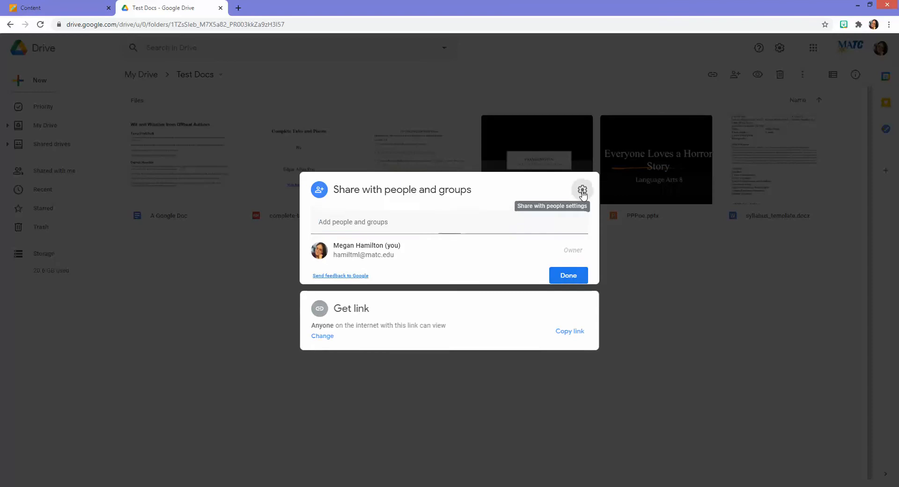
{"action": "left_click", "coordinate": [583, 189]}
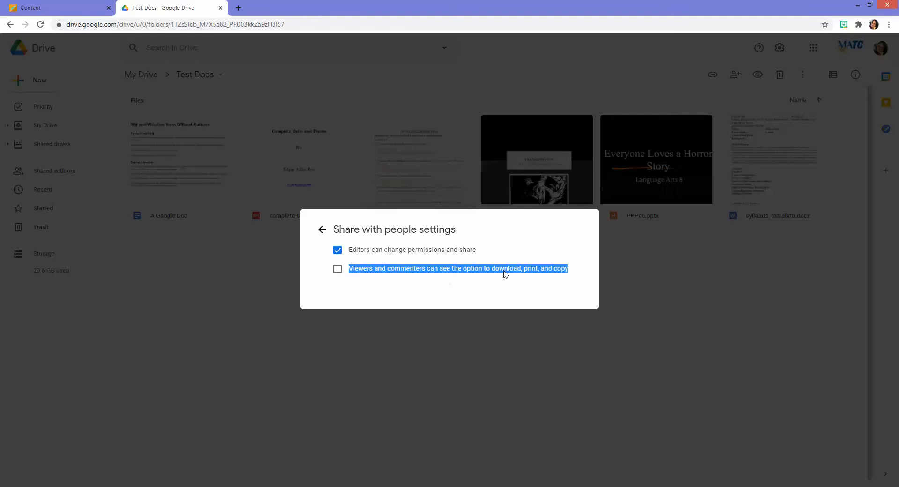
{"action": "mouse_move", "coordinate": [495, 283]}
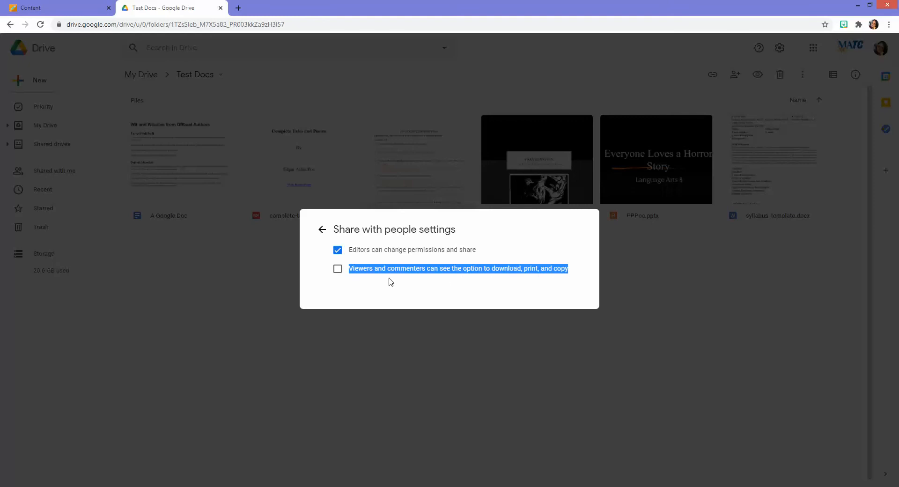
{"action": "mouse_move", "coordinate": [415, 271]}
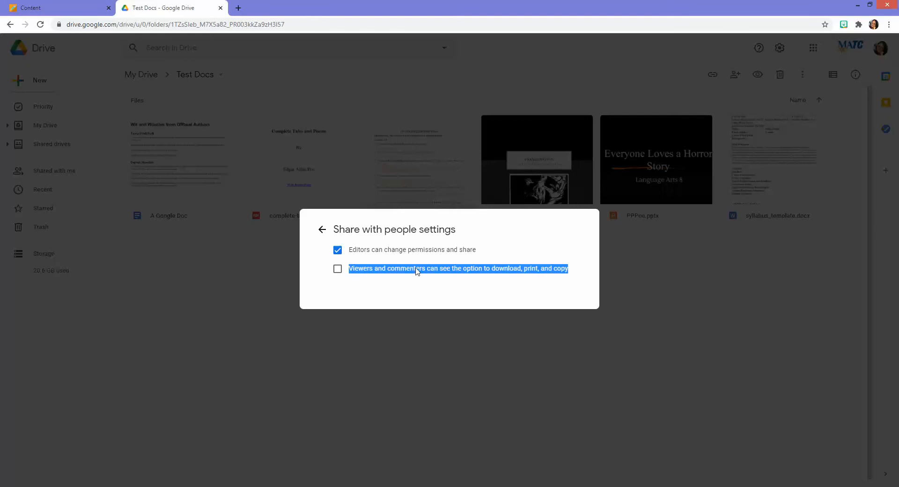
{"action": "mouse_move", "coordinate": [562, 272]}
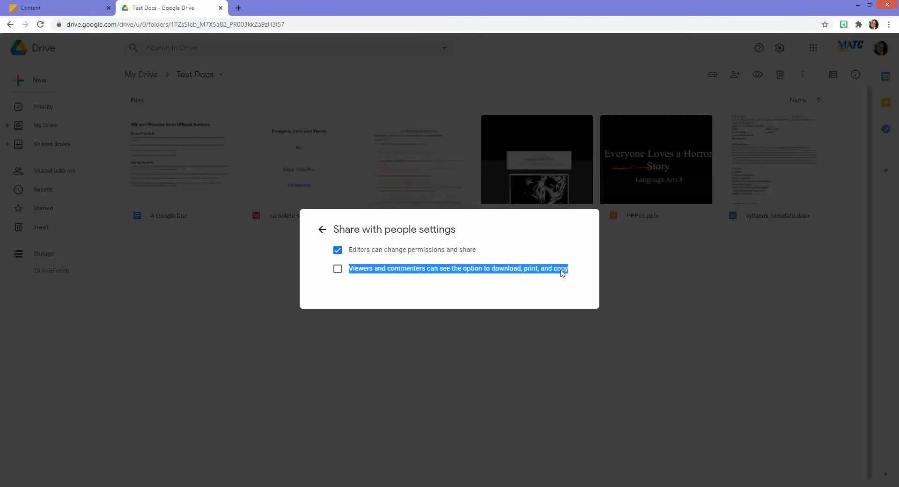
{"action": "mouse_move", "coordinate": [322, 230]}
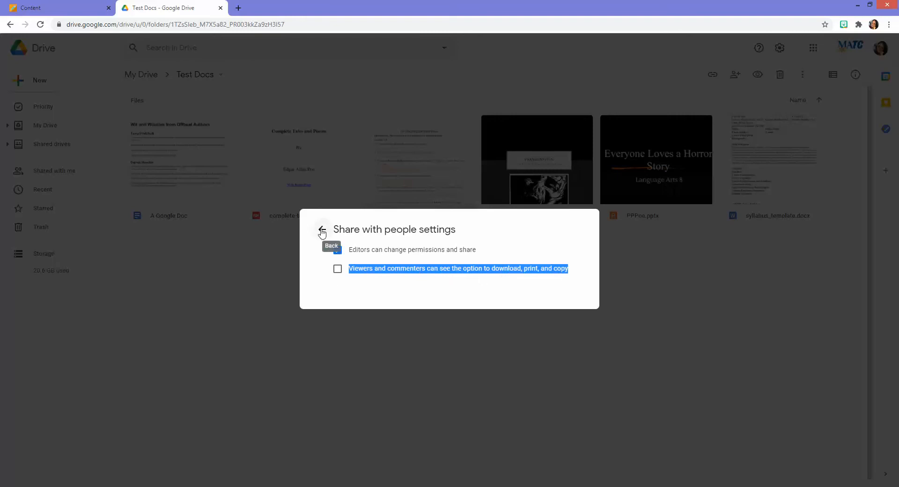
{"action": "left_click", "coordinate": [323, 231]}
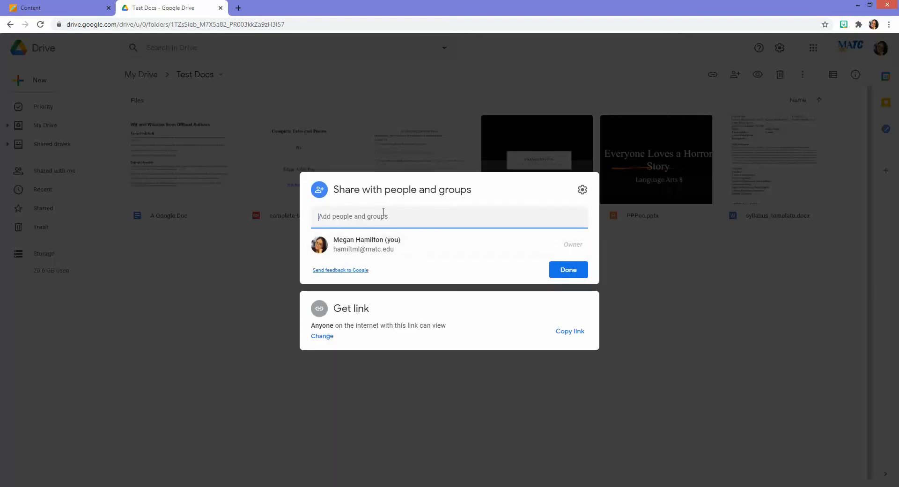
{"action": "mouse_move", "coordinate": [582, 190]}
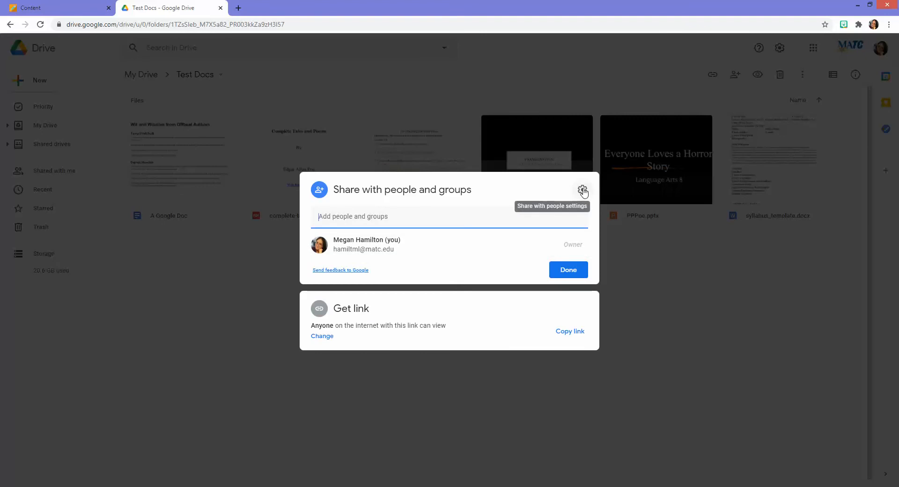
{"action": "mouse_move", "coordinate": [328, 339]}
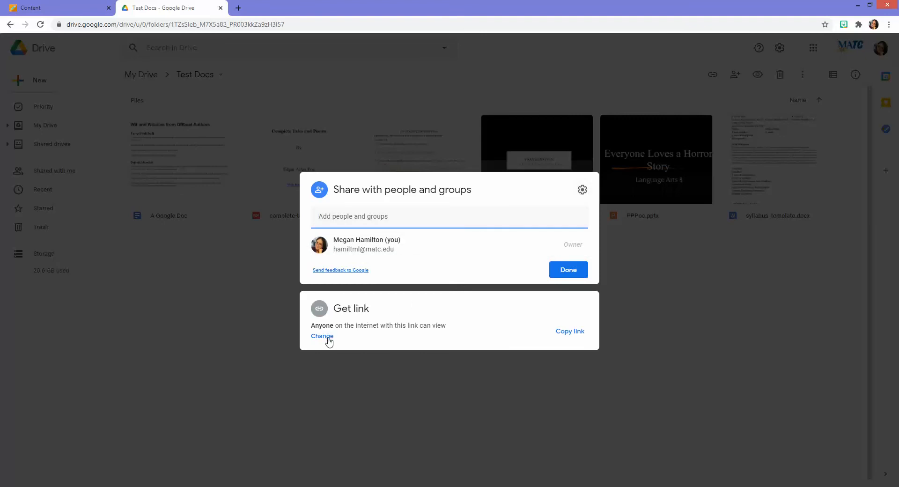
Set General access to 'Anyone with the link' as Viewer and copy the study guide's link
{"action": "left_click", "coordinate": [322, 336]}
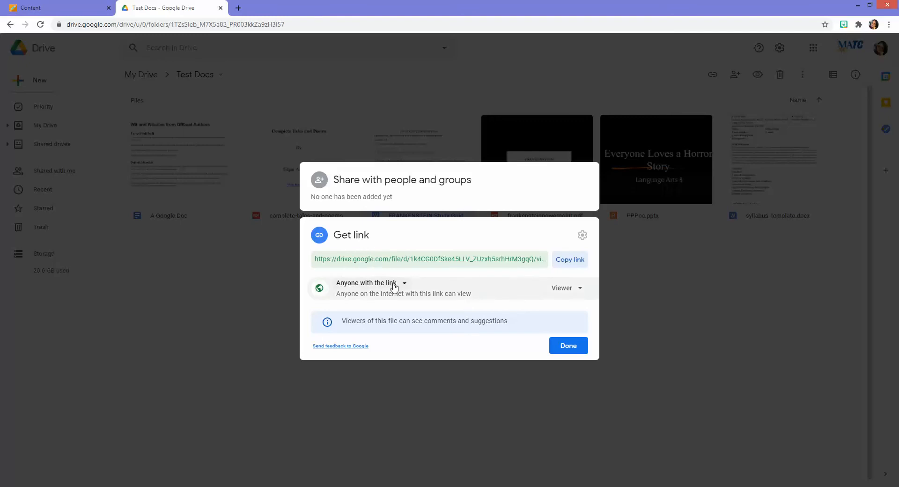
{"action": "mouse_move", "coordinate": [397, 287]}
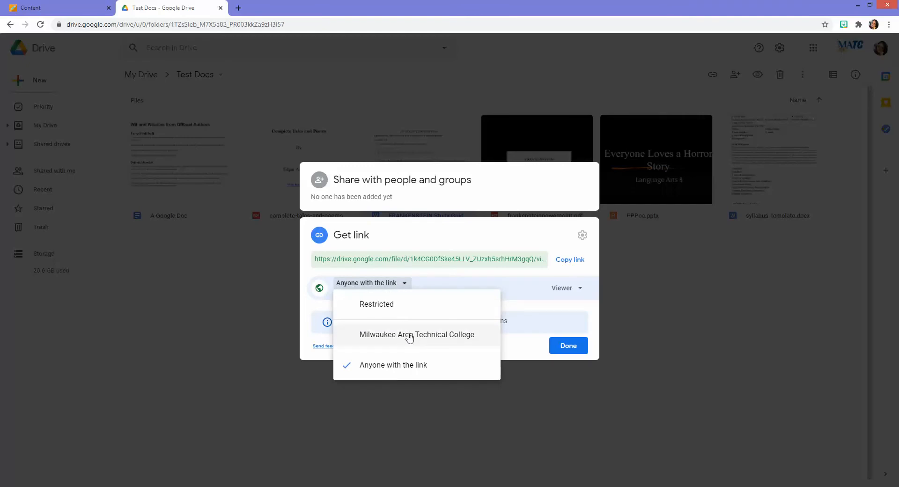
{"action": "left_click", "coordinate": [416, 334]}
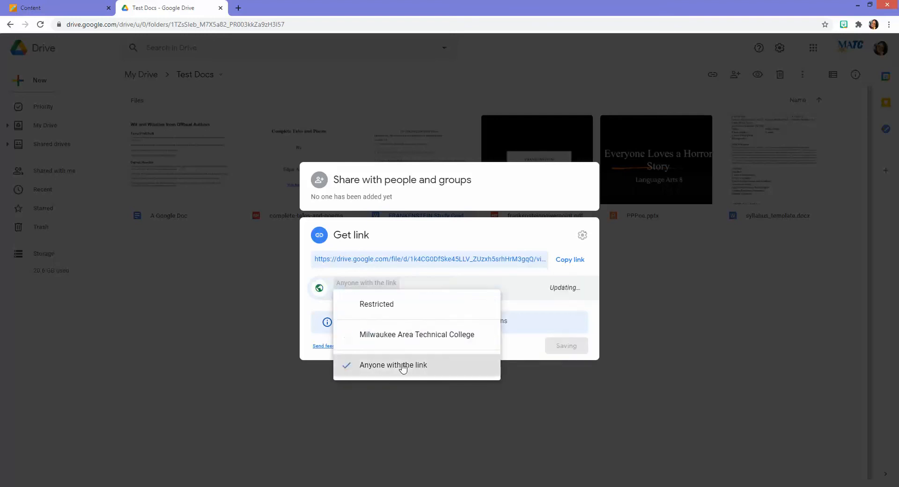
{"action": "left_click", "coordinate": [392, 366]}
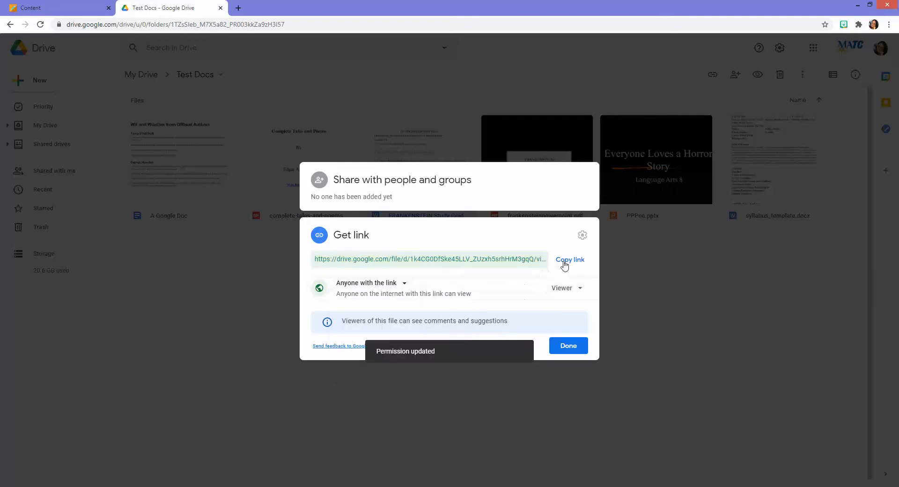
{"action": "left_click", "coordinate": [570, 260]}
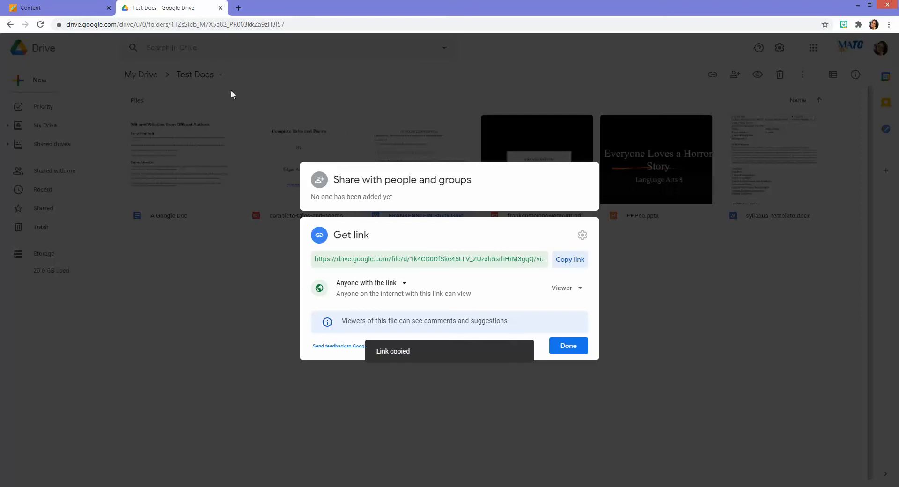
{"action": "left_click", "coordinate": [42, 8]}
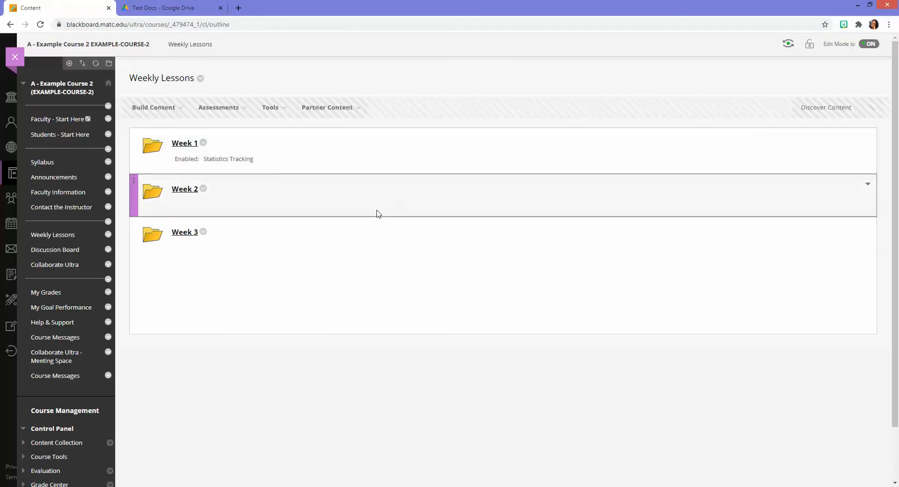
Add a Weekly Lessons web link named 'Example File - Study Guide' pointing to the Drive URL
{"action": "left_click", "coordinate": [153, 108]}
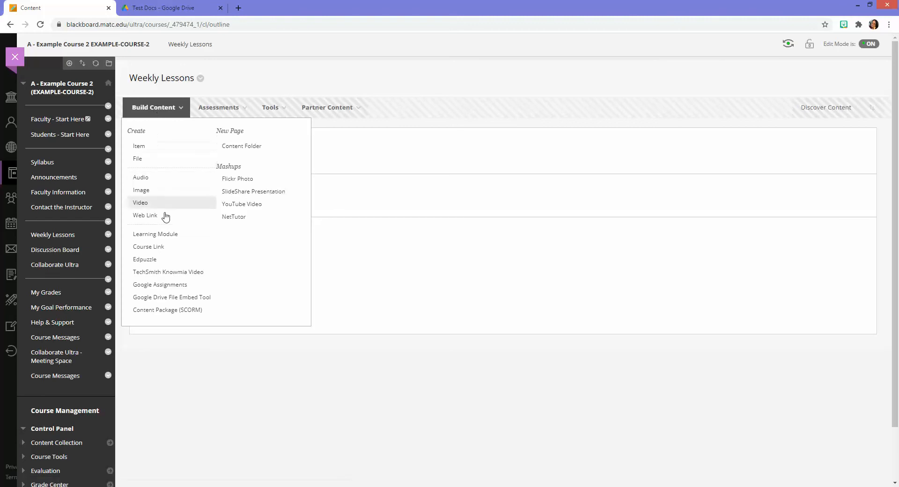
{"action": "left_click", "coordinate": [145, 216]}
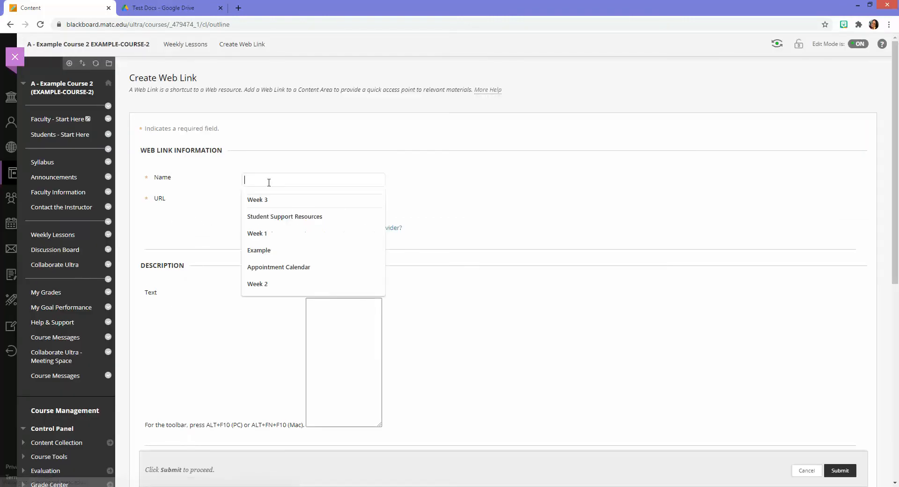
{"action": "type", "text": "Example Fil"}
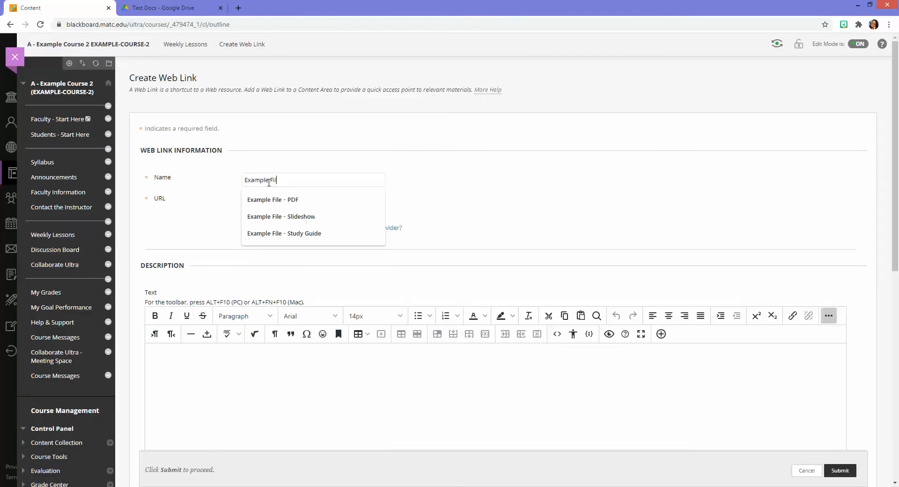
{"action": "left_click", "coordinate": [283, 233]}
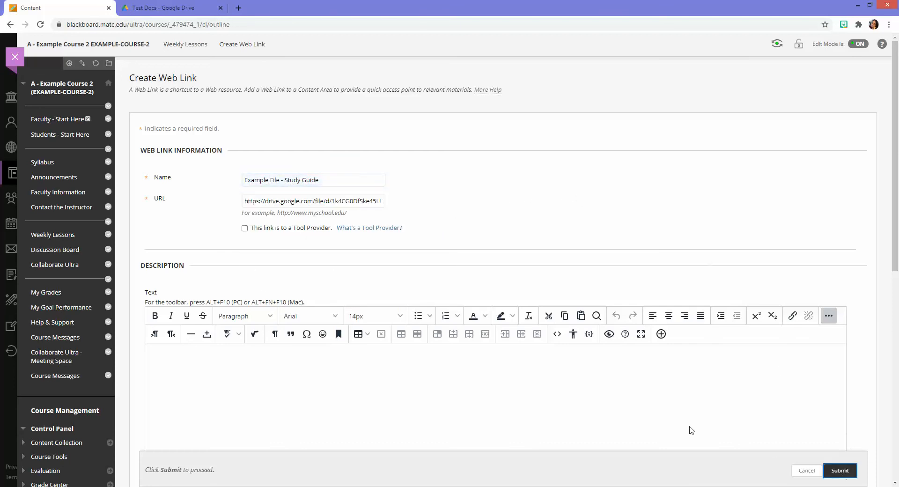
{"action": "left_click", "coordinate": [841, 471]}
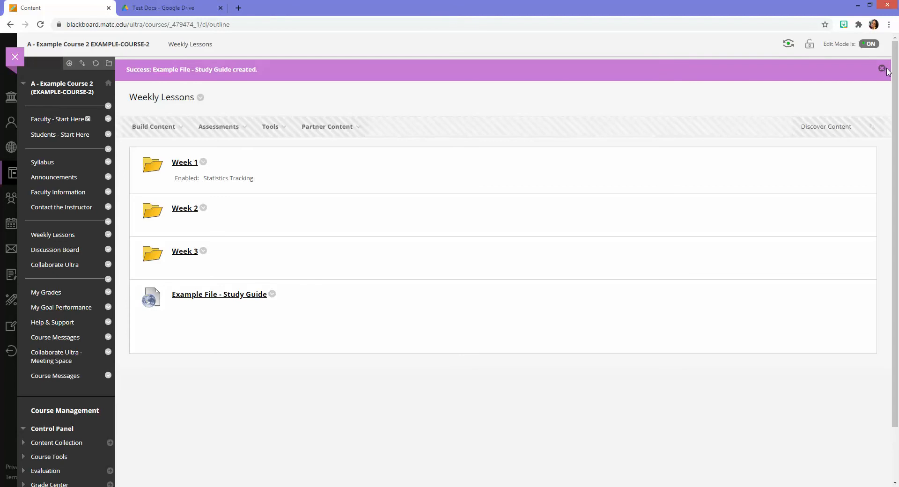
{"action": "left_click", "coordinate": [882, 68]}
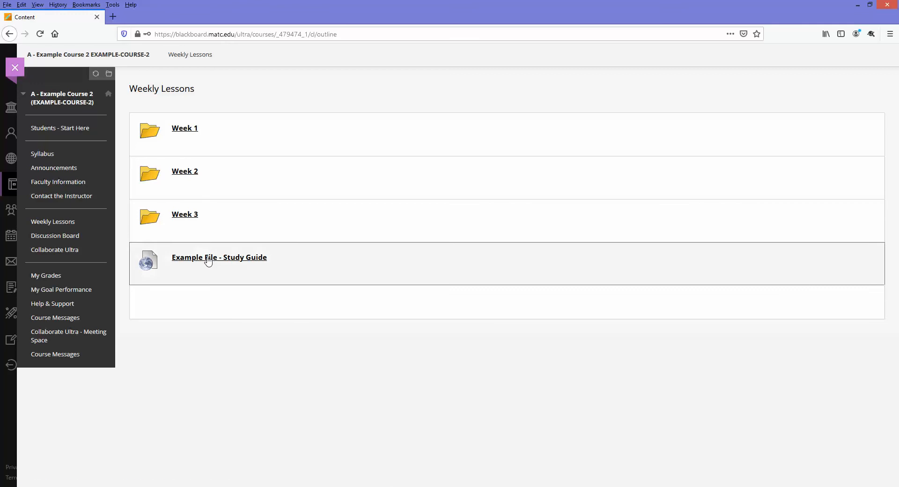
As a student, follow the Example File - Study Guide link and try selecting the opening paragraphs
{"action": "left_click", "coordinate": [220, 257]}
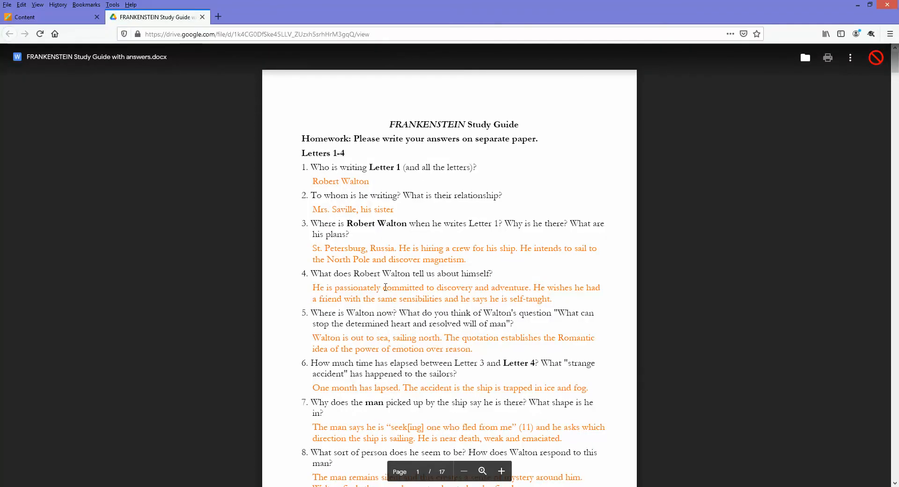
{"action": "mouse_move", "coordinate": [419, 136]}
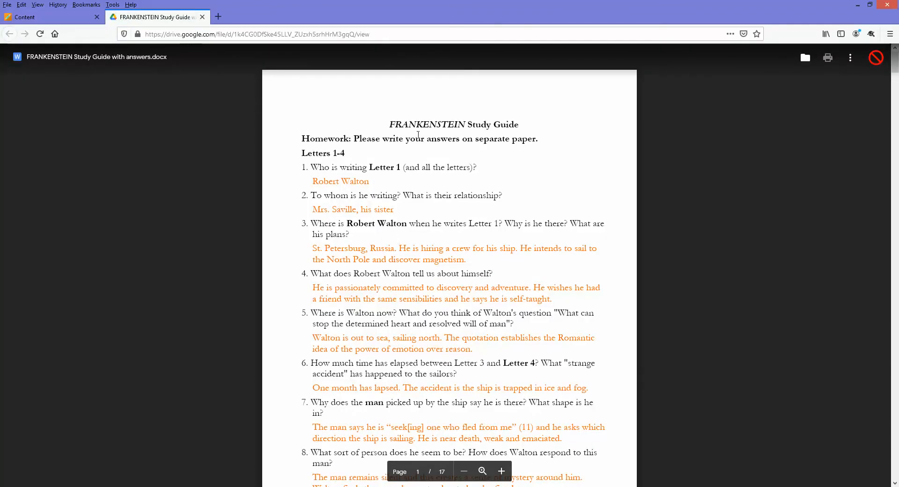
{"action": "scroll", "scroll_direction": "down", "scroll_amount": 3}
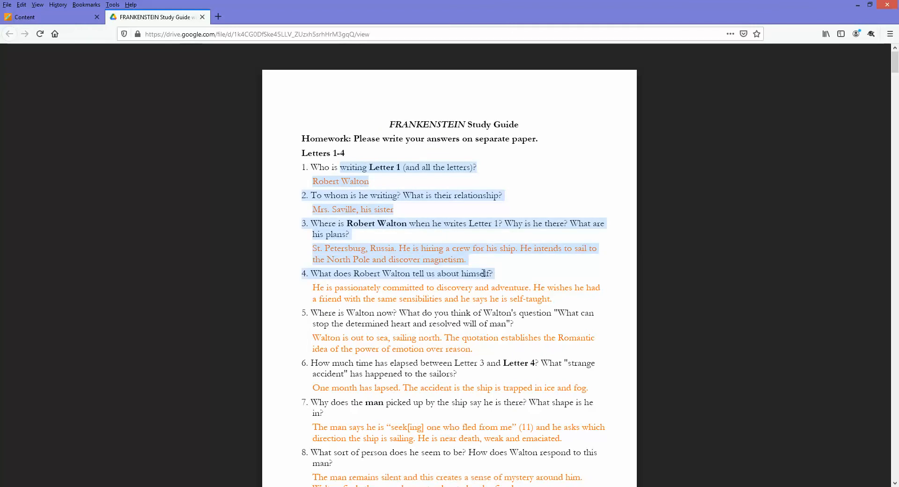
{"action": "left_click", "coordinate": [495, 274]}
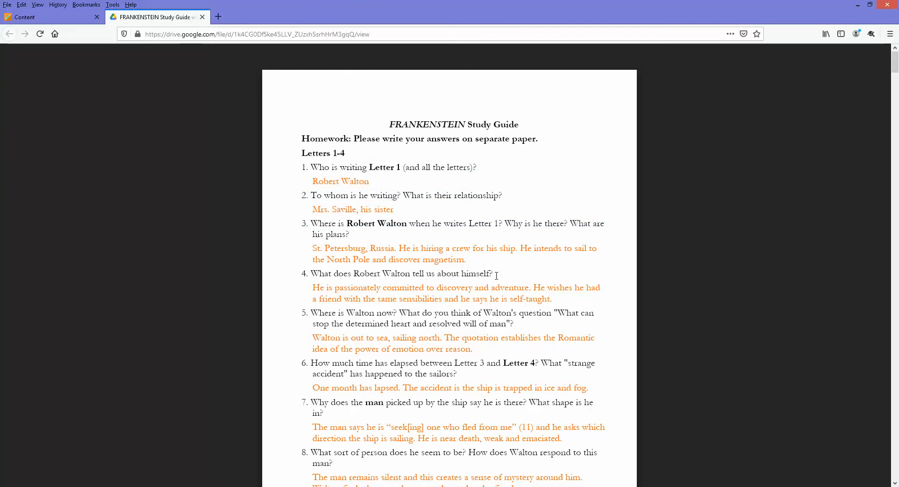
{"action": "left_click_drag", "start_coordinate": [301, 139], "coordinate": [491, 274]}
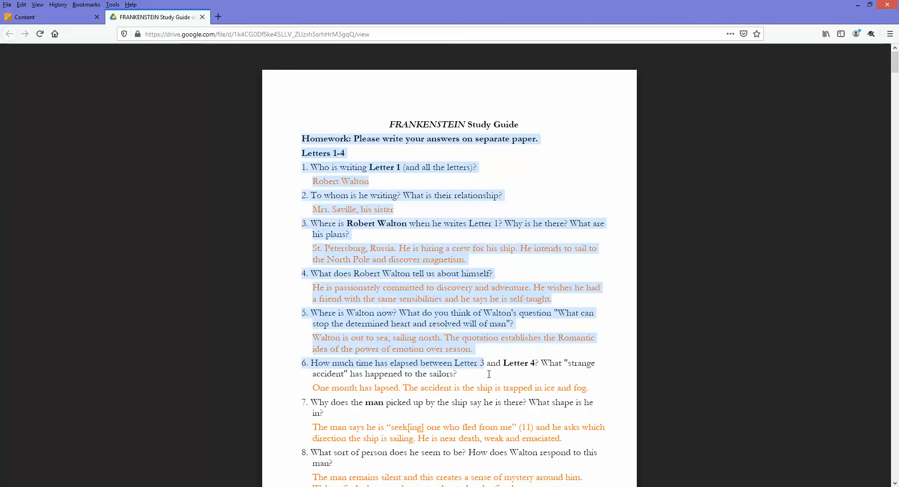
{"action": "mouse_move", "coordinate": [550, 240]}
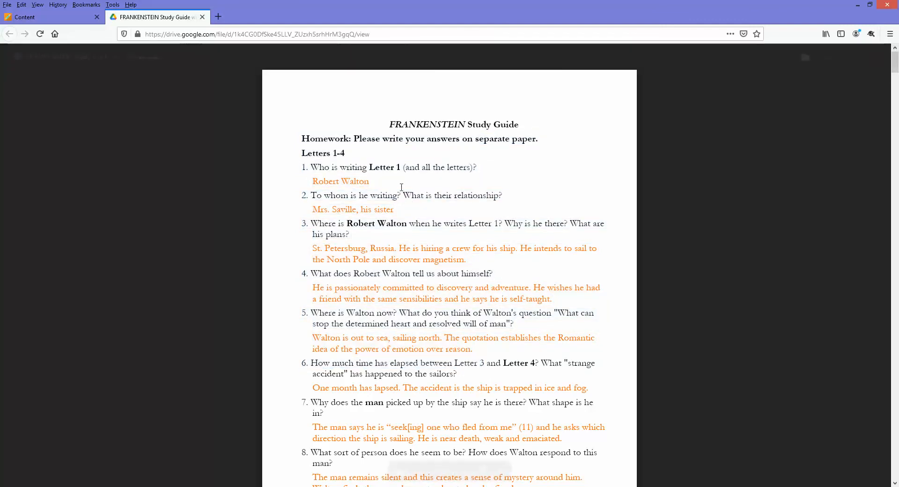
{"action": "mouse_move", "coordinate": [471, 195]}
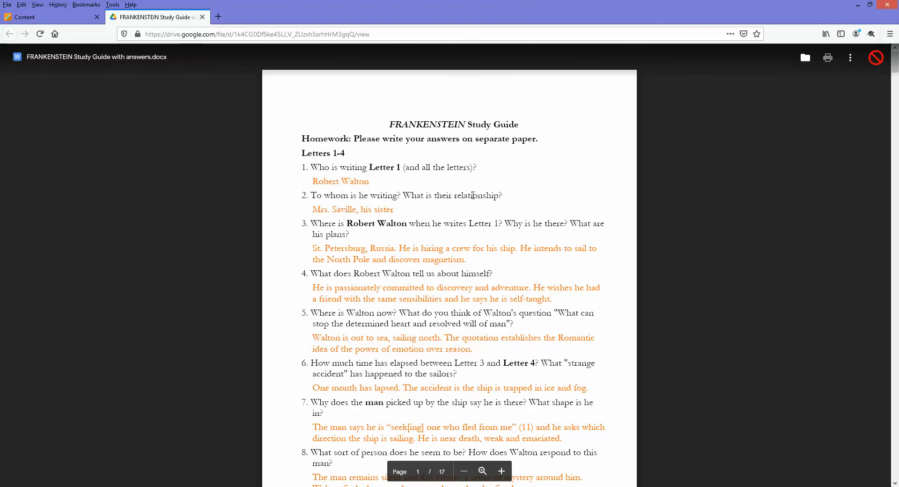
{"action": "mouse_move", "coordinate": [828, 58]}
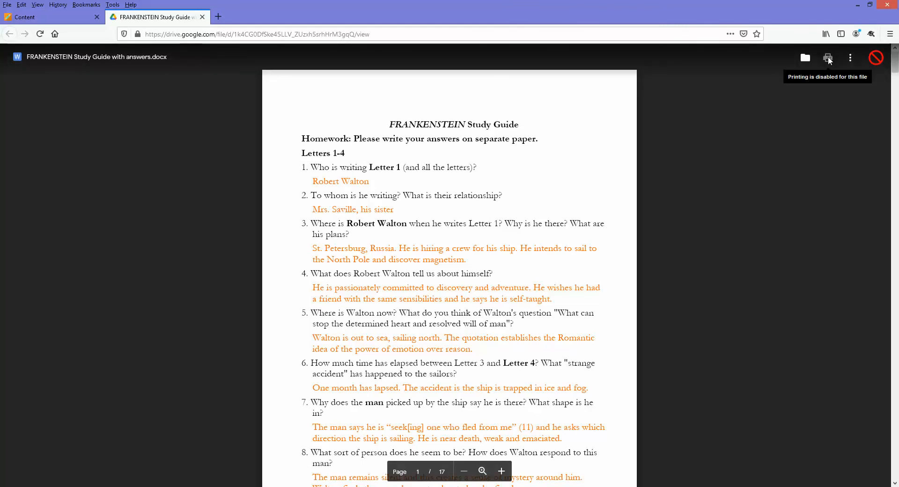
{"action": "mouse_move", "coordinate": [828, 101]}
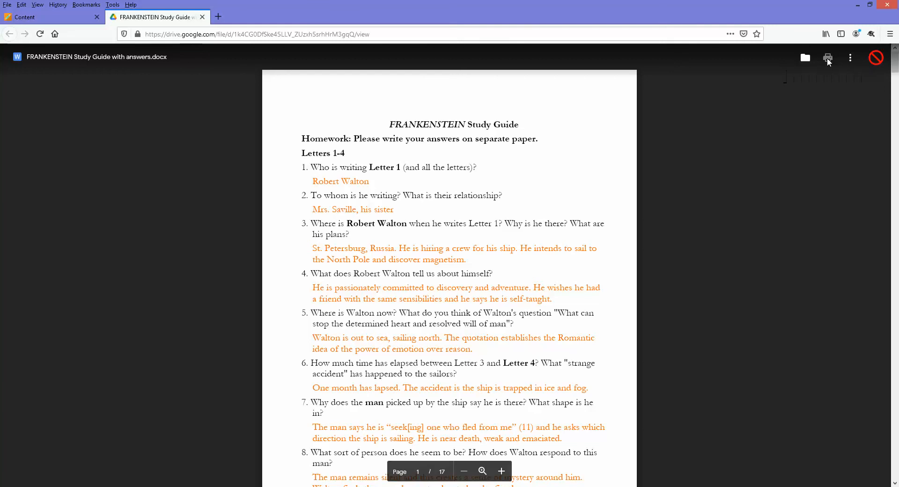
{"action": "left_click", "coordinate": [889, 34]}
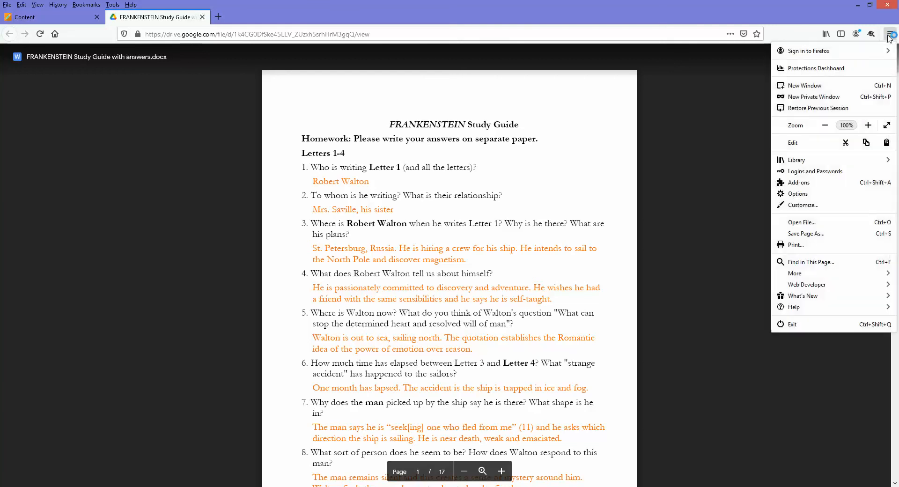
{"action": "mouse_move", "coordinate": [796, 247]}
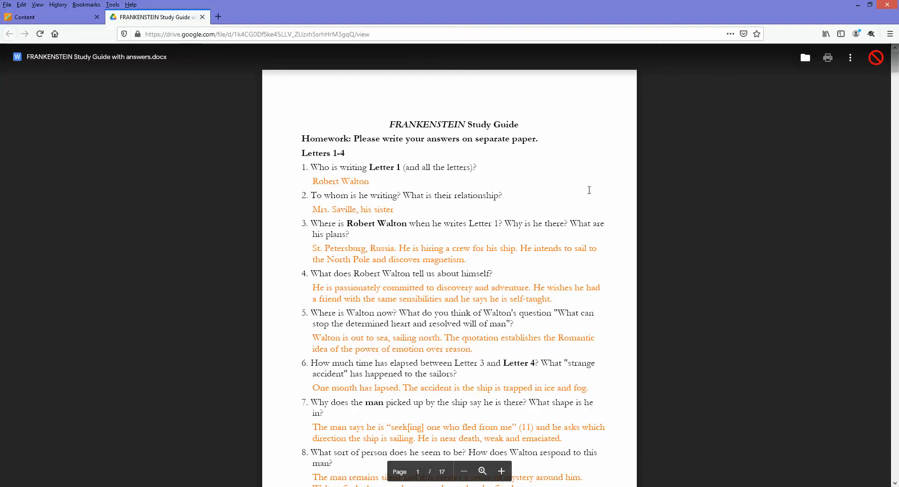
{"action": "mouse_move", "coordinate": [753, 112]}
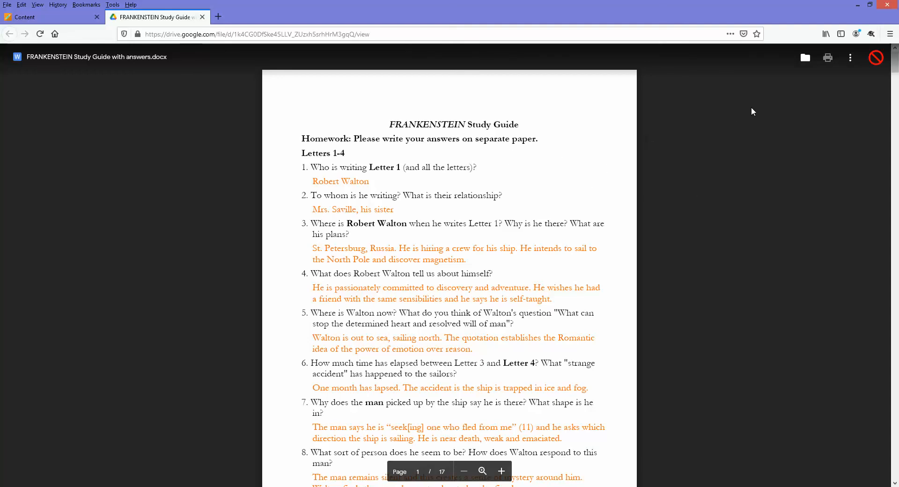
{"action": "mouse_move", "coordinate": [806, 58]}
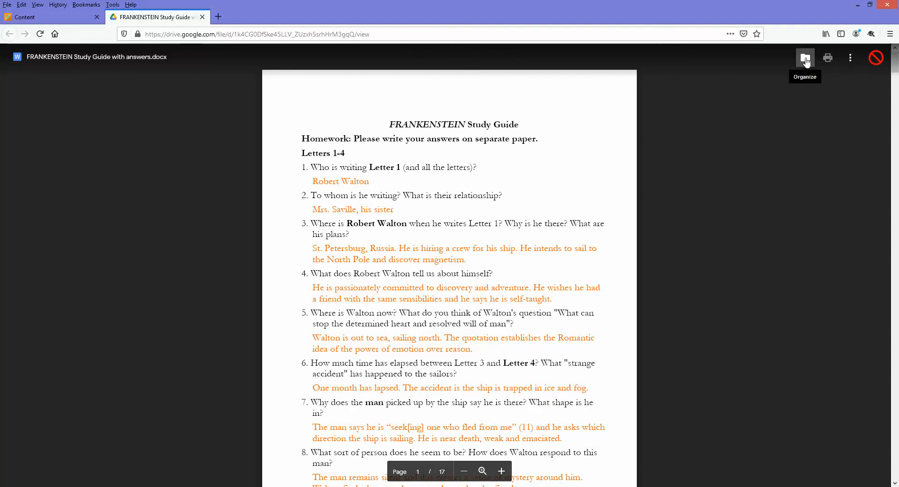
{"action": "mouse_move", "coordinate": [425, 134]}
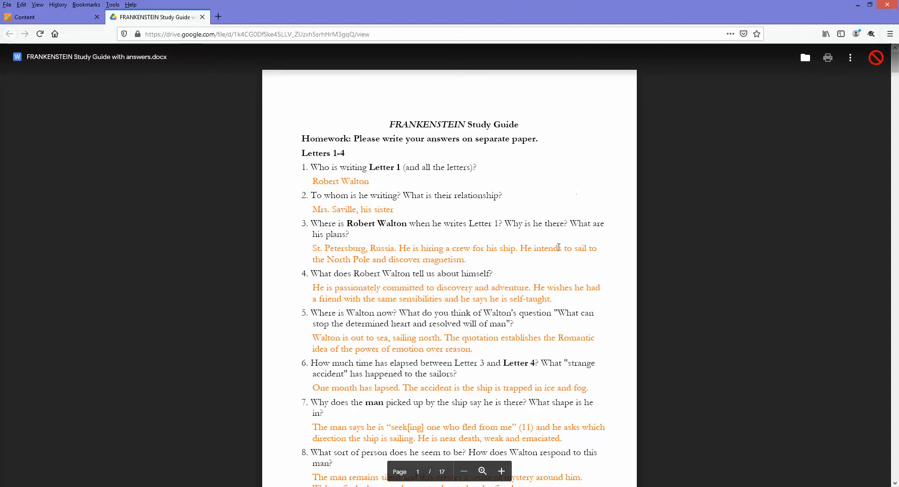
{"action": "scroll", "scroll_direction": "down", "scroll_amount": 3}
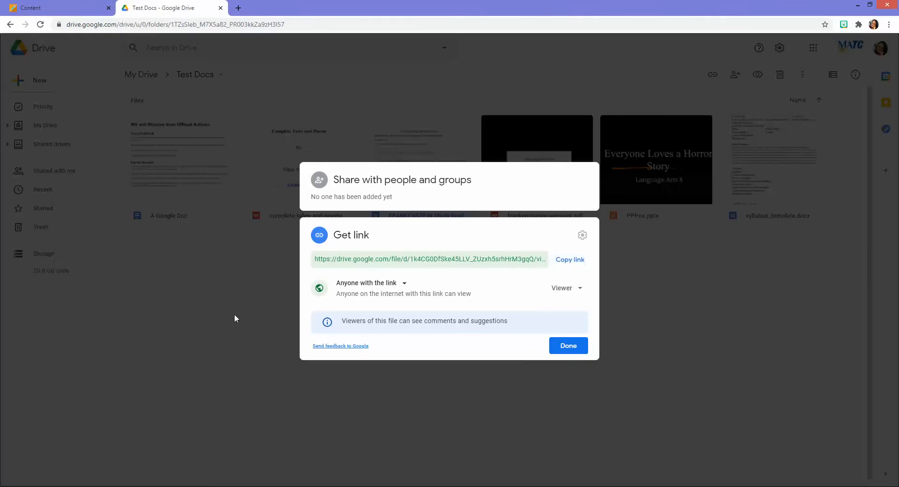
{"action": "left_click", "coordinate": [568, 346]}
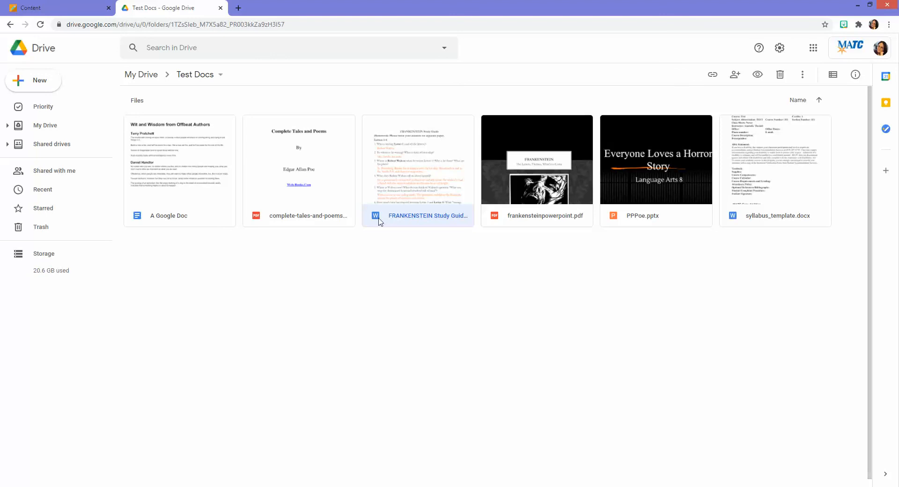
{"action": "mouse_move", "coordinate": [528, 165]}
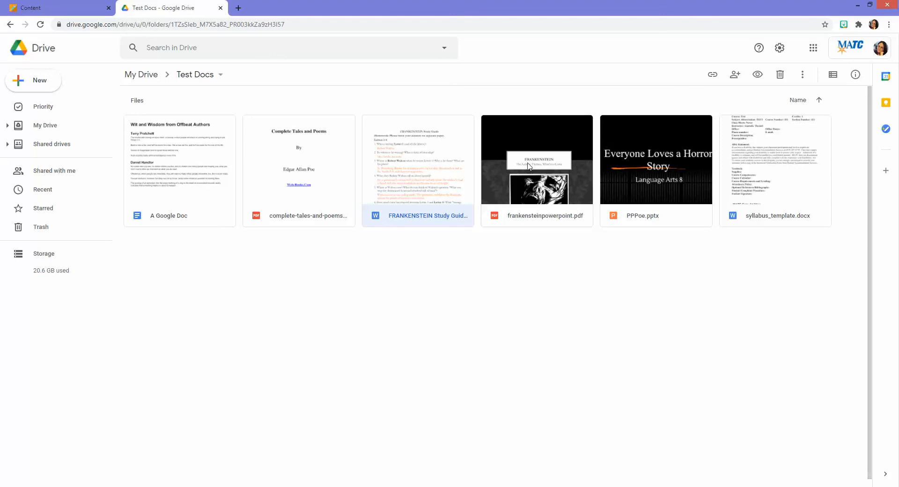
{"action": "mouse_move", "coordinate": [199, 216]}
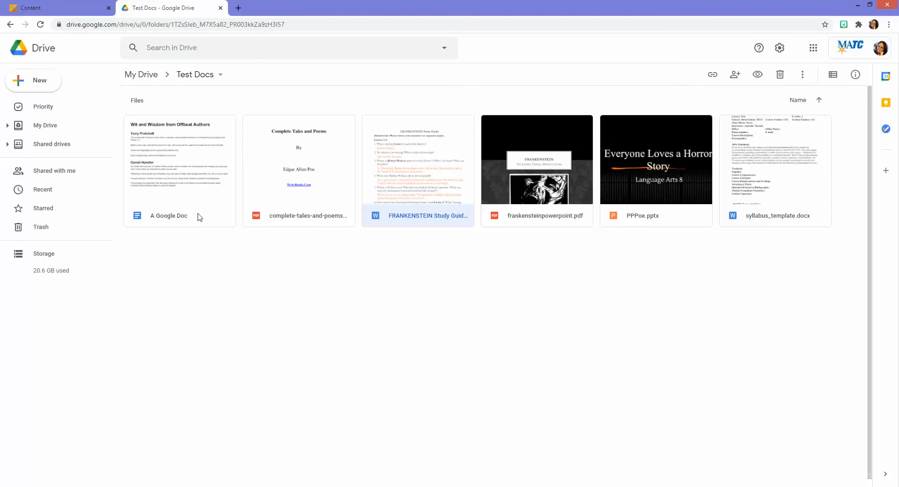
{"action": "mouse_move", "coordinate": [778, 223]}
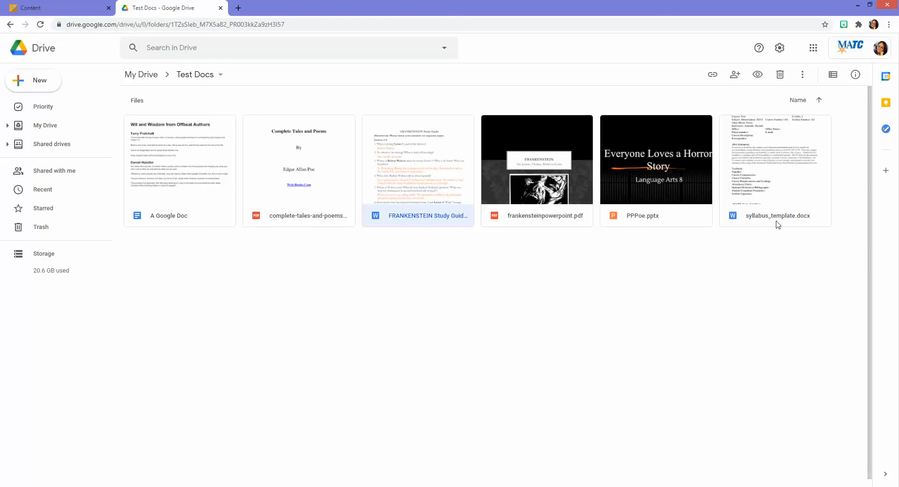
{"action": "mouse_move", "coordinate": [194, 222]}
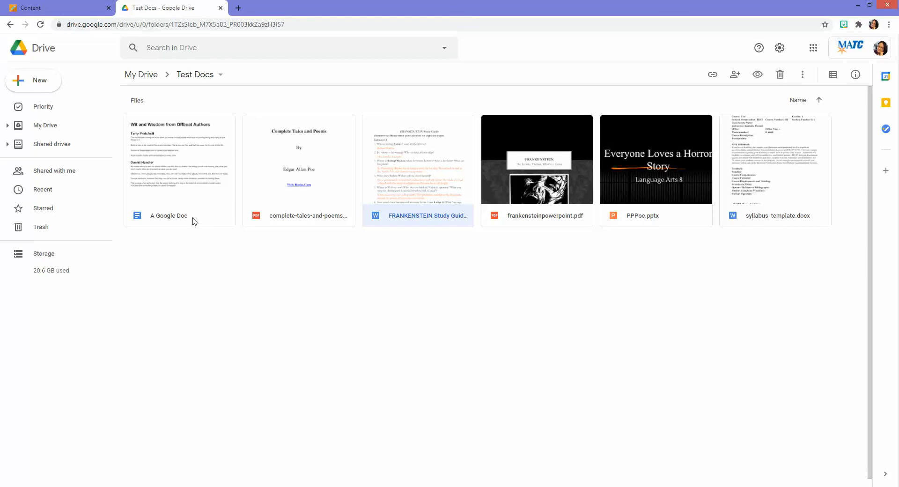
{"action": "mouse_move", "coordinate": [556, 294]}
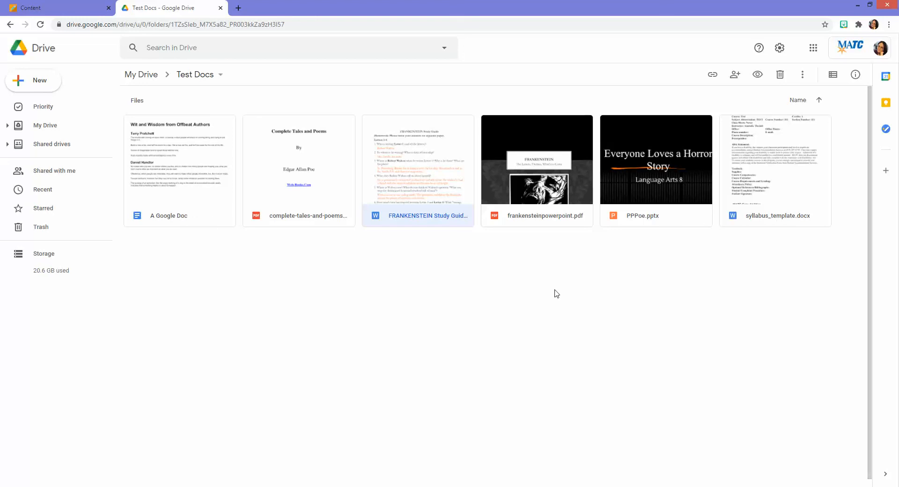
{"action": "mouse_move", "coordinate": [655, 171]}
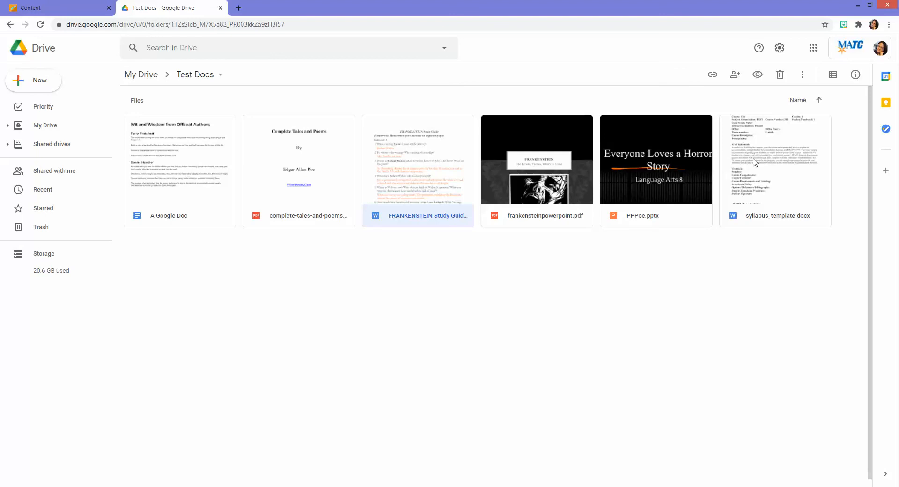
{"action": "left_click", "coordinate": [773, 160]}
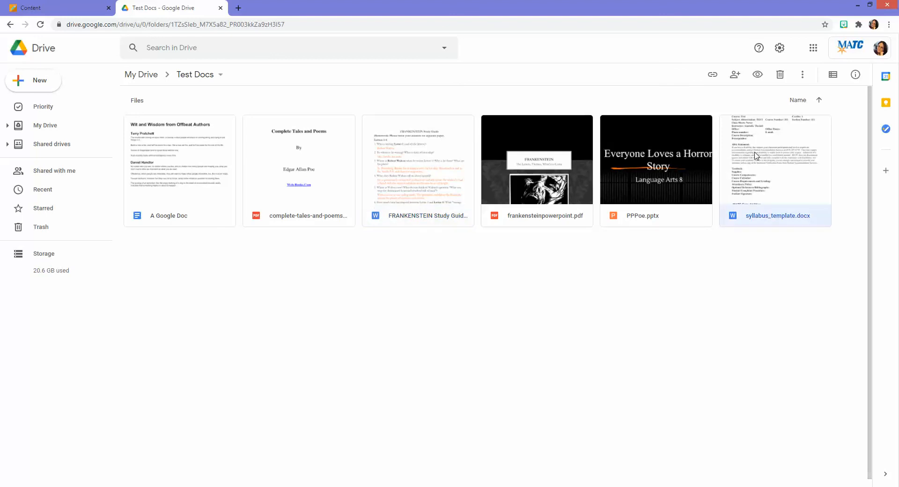
Share syllabus_template.docx with download, print and copy disabled for viewers
{"action": "right_click", "coordinate": [756, 155]}
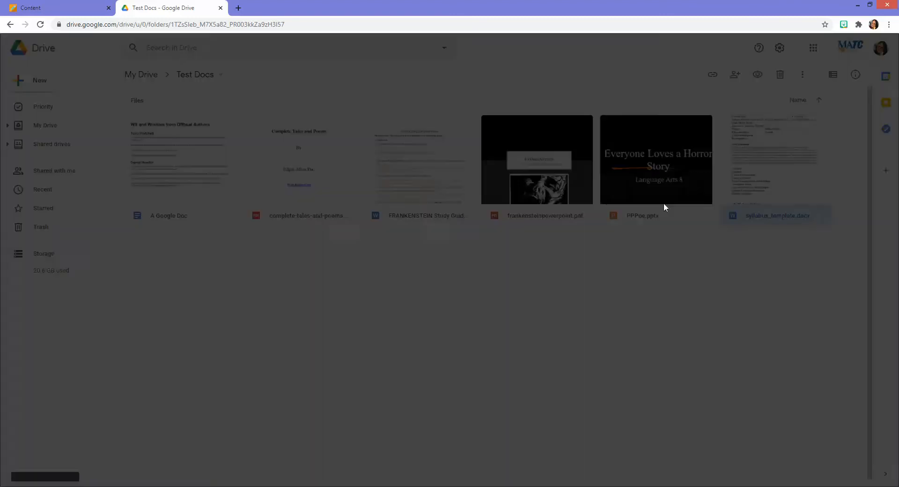
{"action": "left_click", "coordinate": [735, 75]}
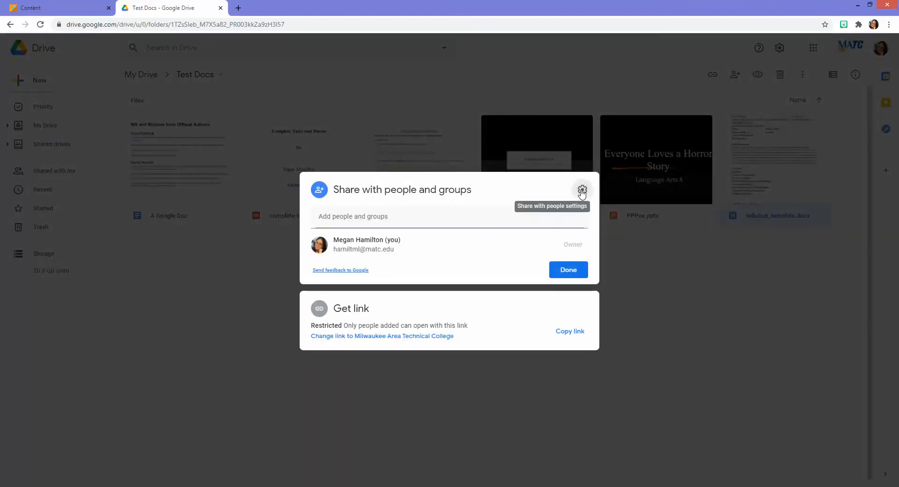
{"action": "left_click", "coordinate": [582, 190]}
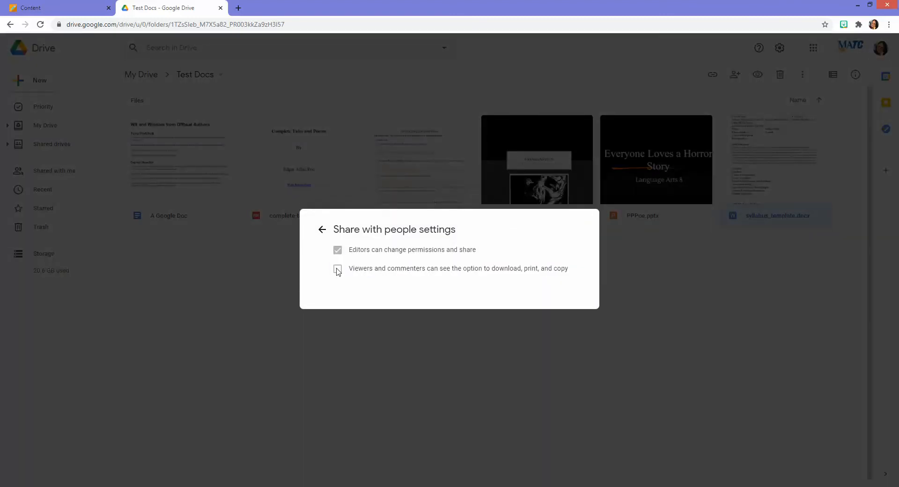
{"action": "left_click", "coordinate": [337, 269]}
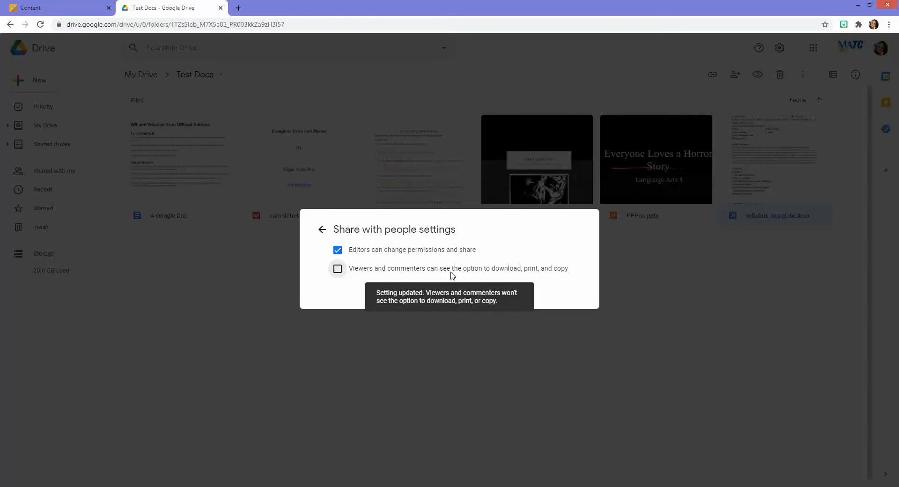
{"action": "left_click", "coordinate": [322, 229]}
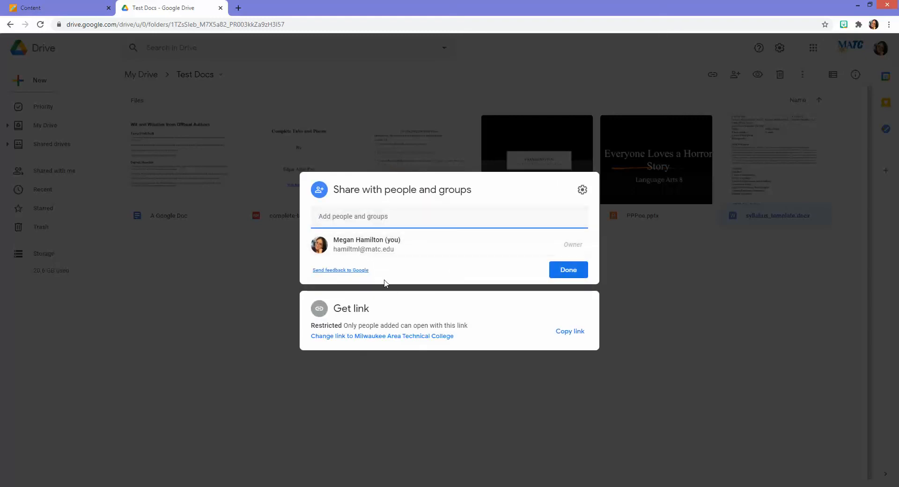
Make the syllabus viewable by anyone with the link and copy its share link
{"action": "left_click", "coordinate": [382, 336]}
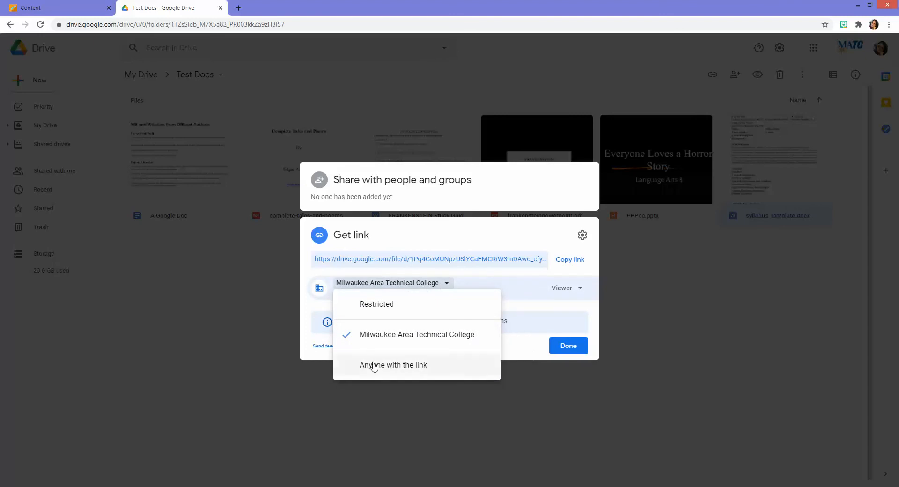
{"action": "left_click", "coordinate": [394, 365]}
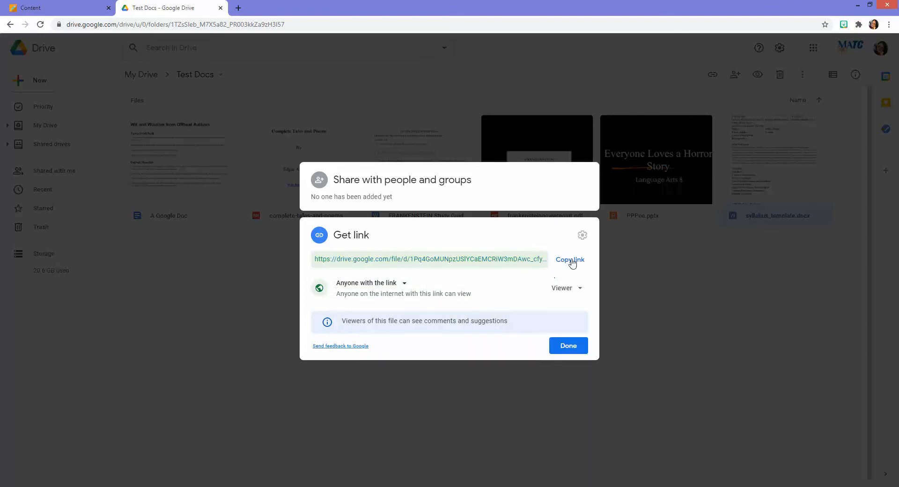
{"action": "left_click", "coordinate": [41, 8]}
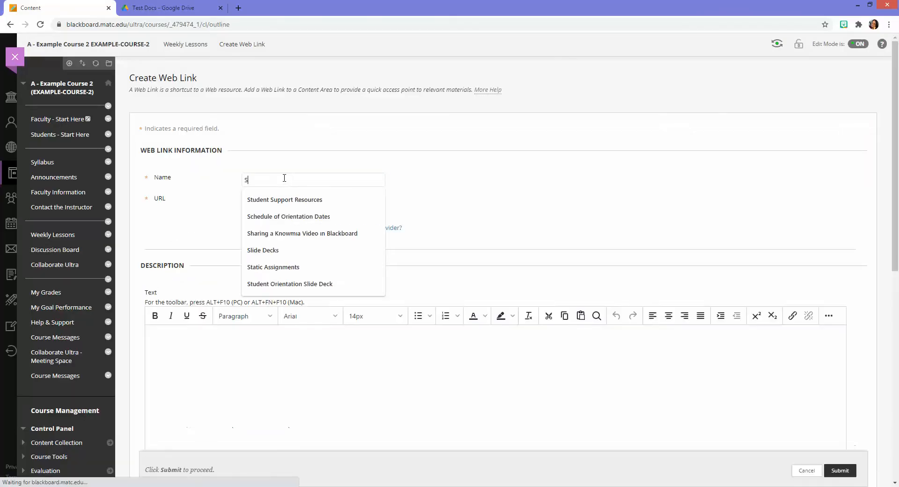
Submit a web link named 'Syllabus Template' with the Drive file URL
{"action": "type", "text": "Syllabus"}
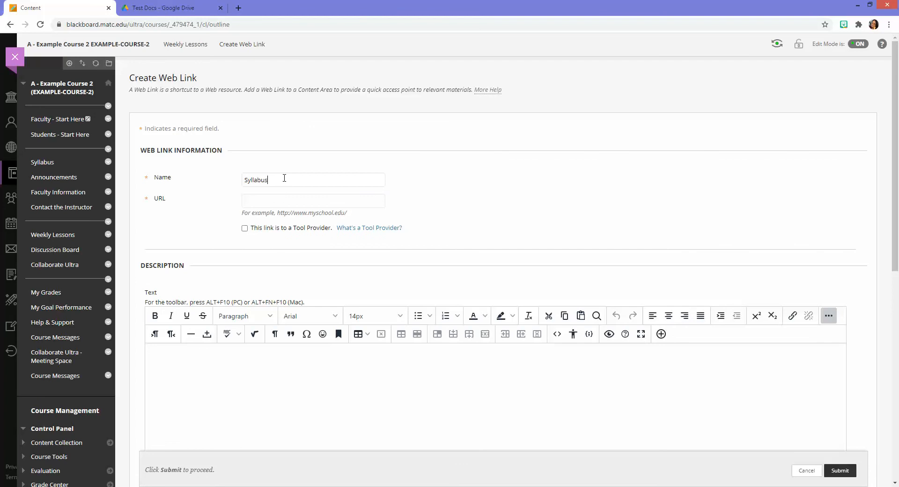
{"action": "type", "text": "Template"}
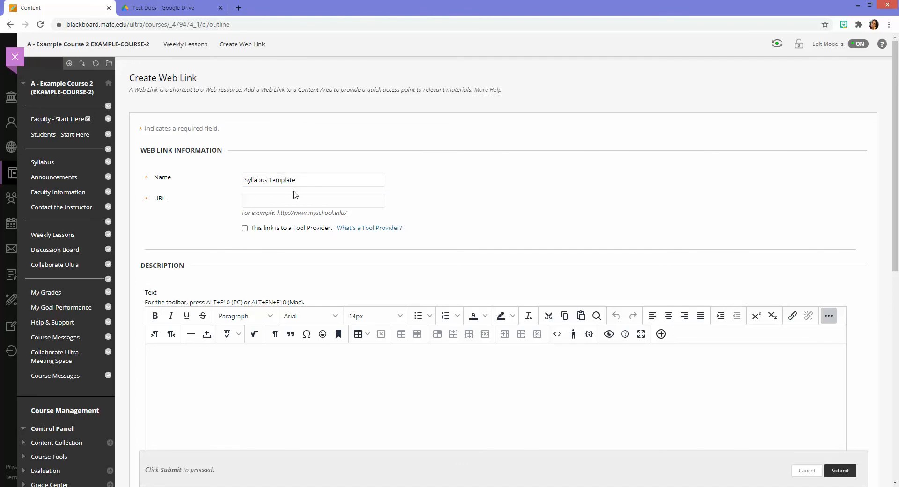
{"action": "type", "text": "https://drive.google.com/file/d/1Pq4GoMUNpzUS"}
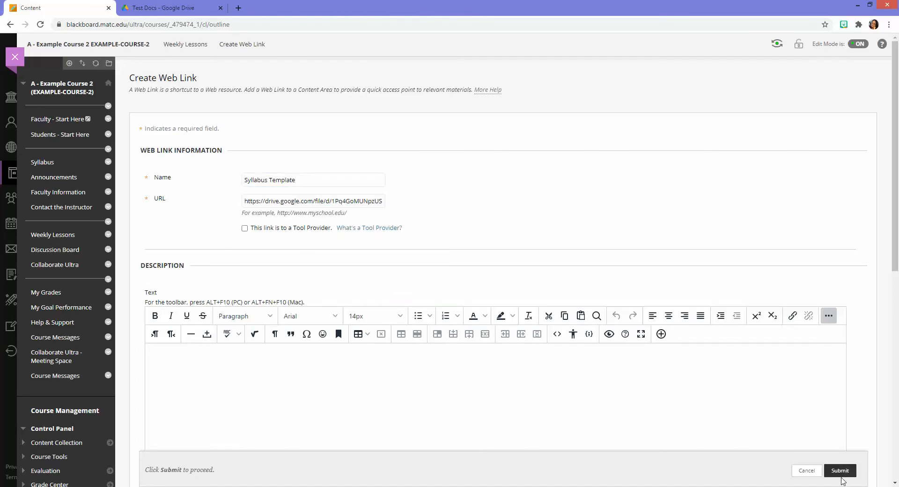
{"action": "left_click", "coordinate": [841, 471]}
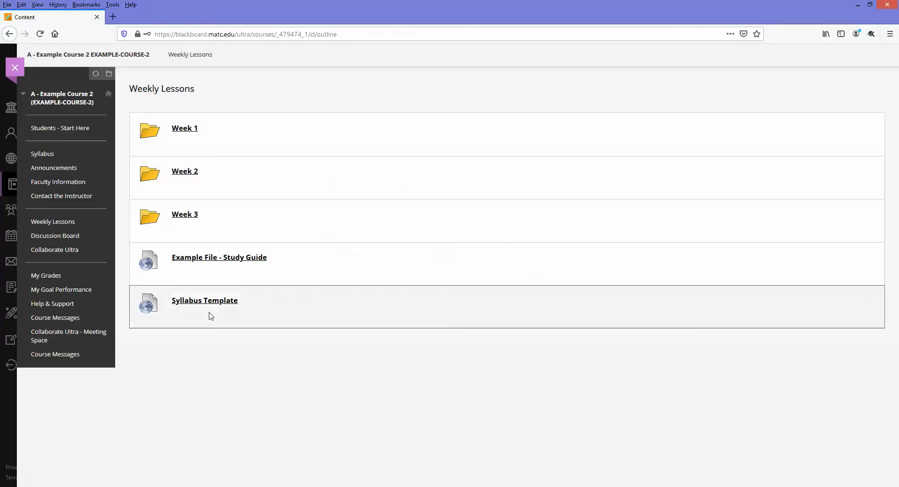
As a student, follow the Syllabus Template link to view syllabus_template.docx in Drive
{"action": "left_click", "coordinate": [204, 301]}
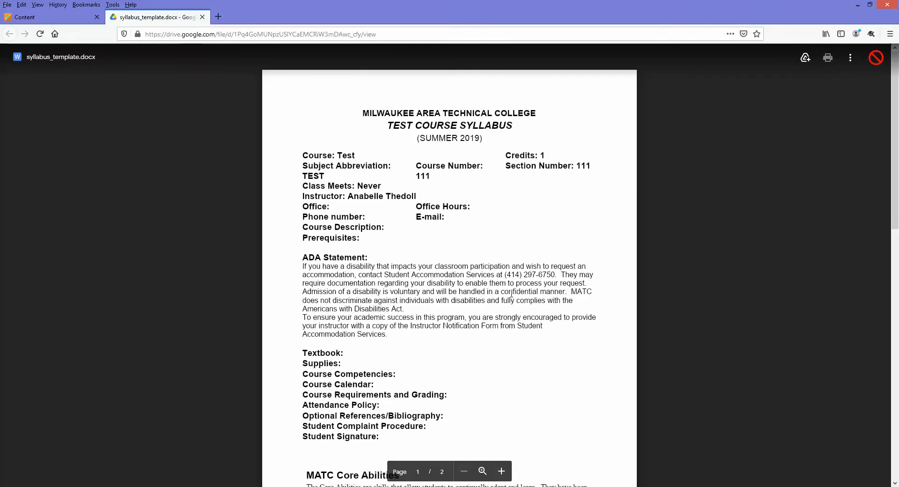
{"action": "mouse_move", "coordinate": [778, 91]}
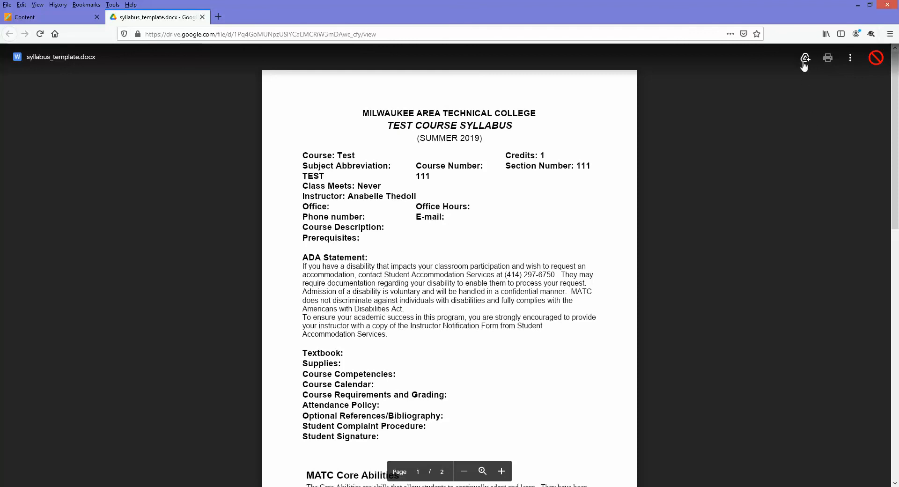
{"action": "mouse_move", "coordinate": [805, 58]}
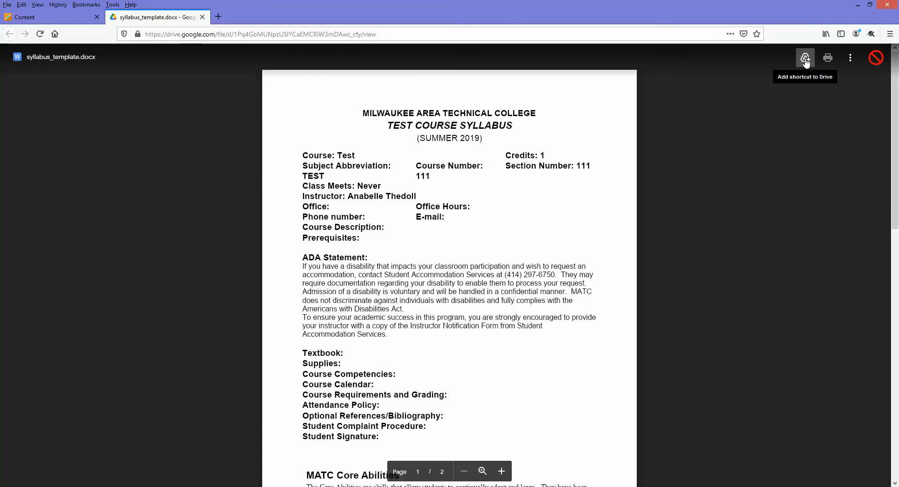
{"action": "mouse_move", "coordinate": [637, 214]}
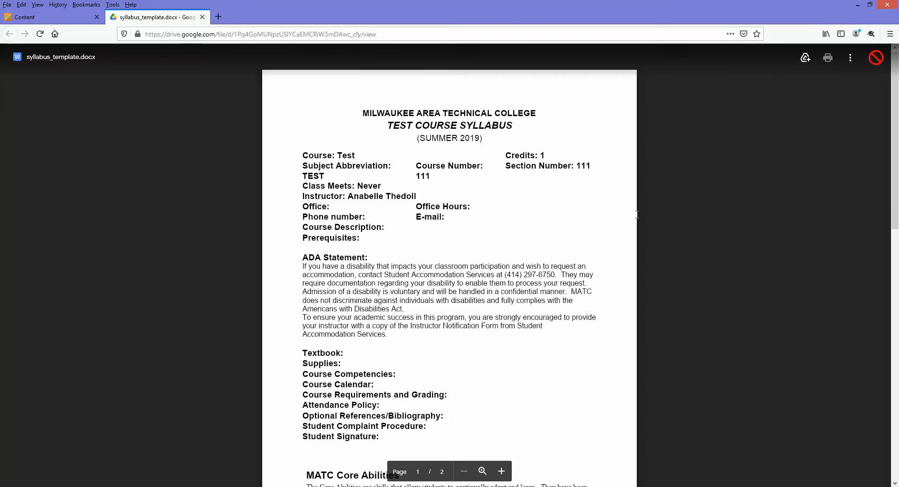